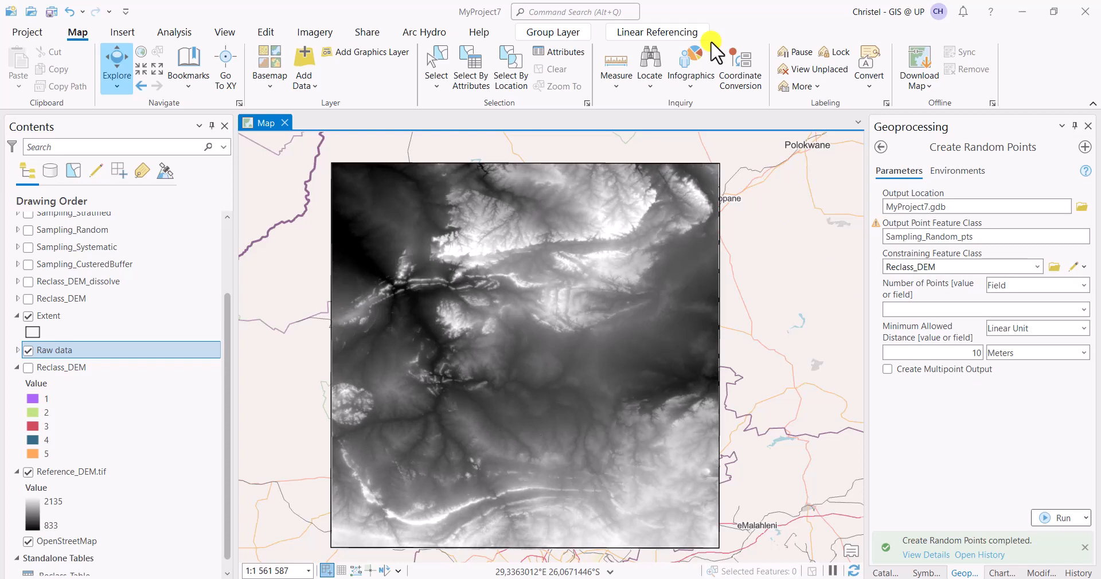
{"action": "mouse_move", "coordinate": [148, 147]}
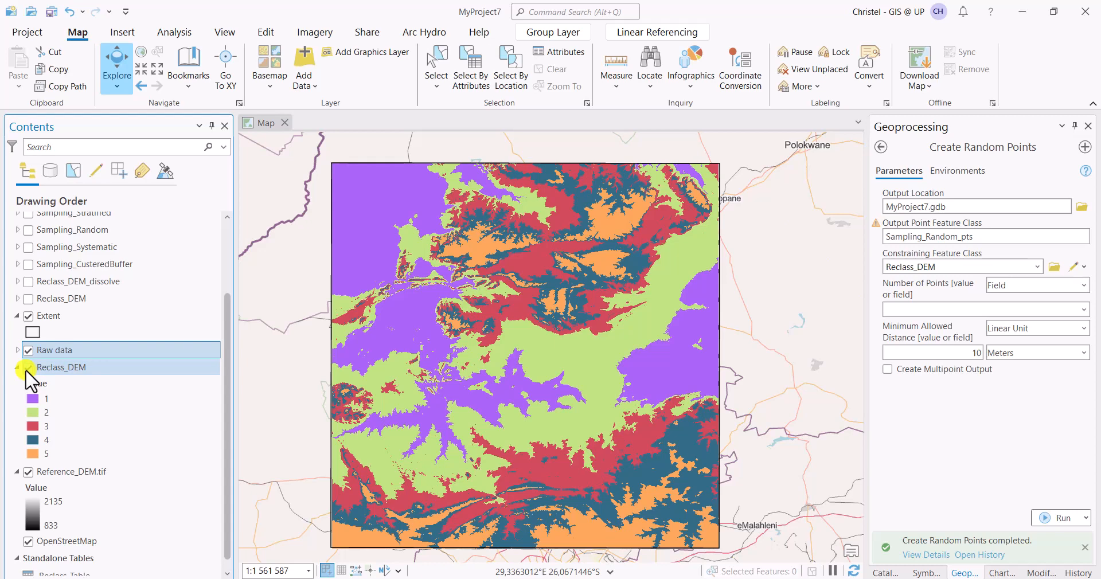
{"action": "left_click", "coordinate": [17, 367]}
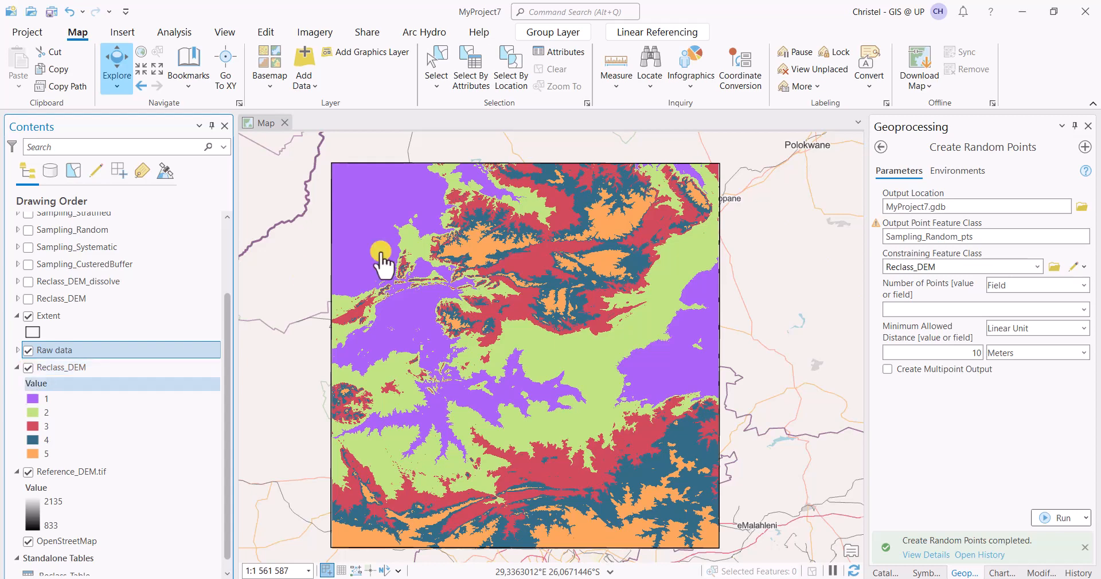
{"action": "mouse_move", "coordinate": [622, 281]}
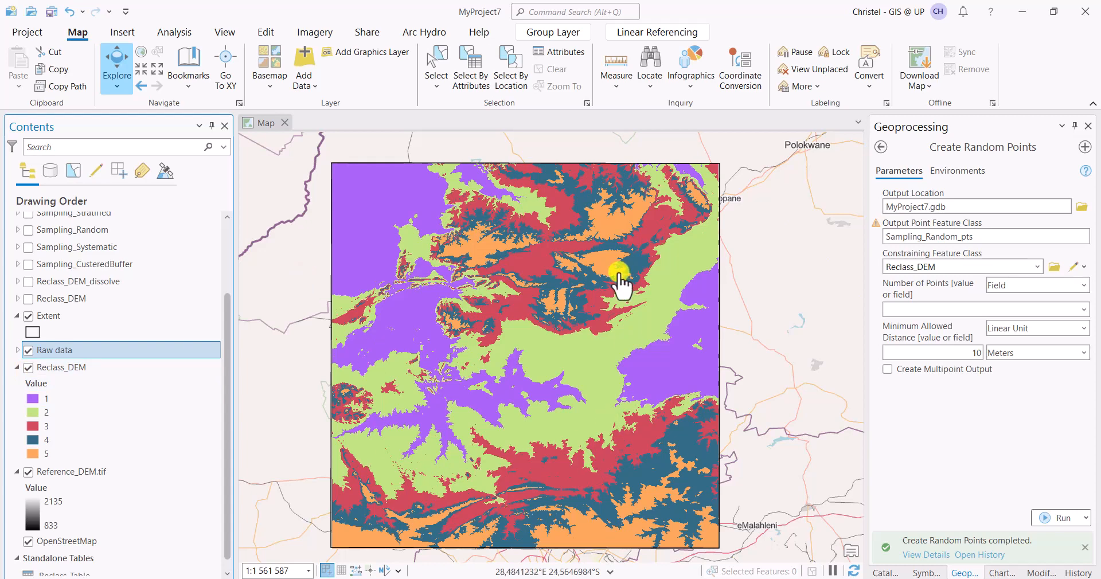
{"action": "mouse_move", "coordinate": [182, 442]}
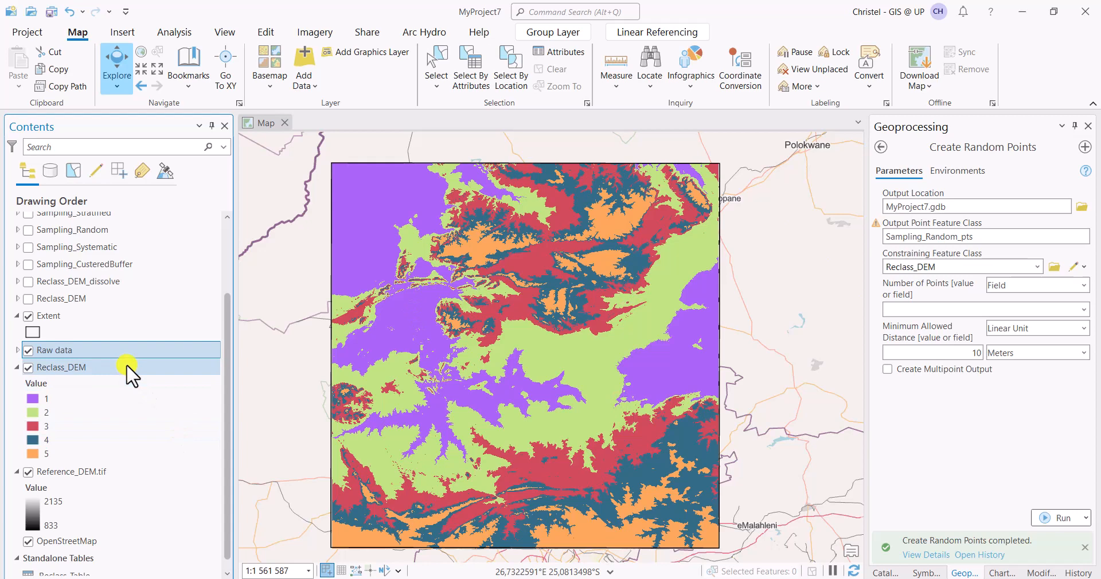
{"action": "mouse_move", "coordinate": [30, 298]}
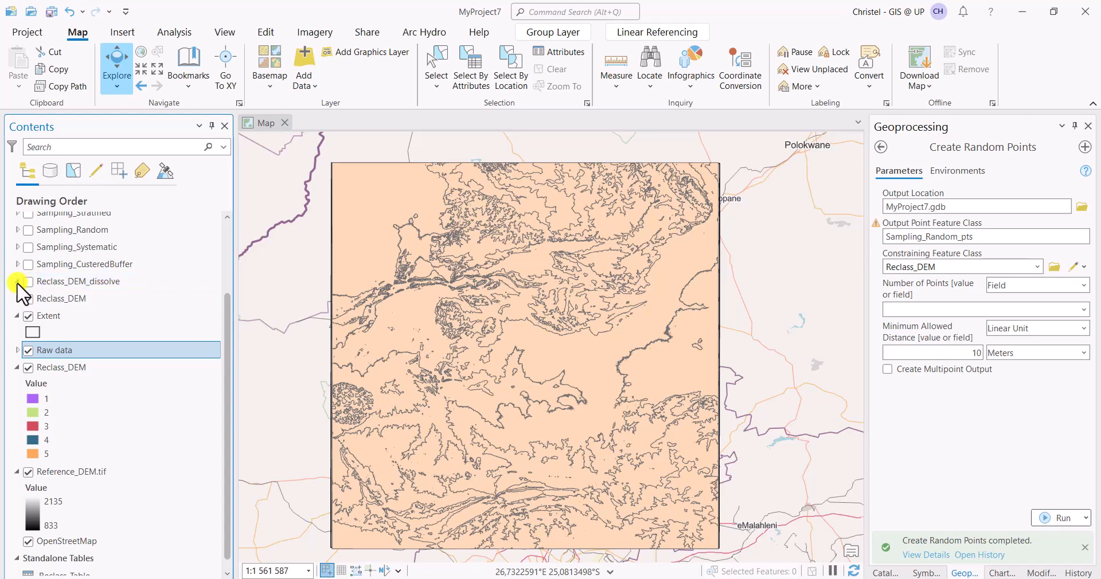
- Turn on the Reclass_DEM_dissolve layer and bring up its attribute table to check gridcode and Sample
{"action": "left_click", "coordinate": [28, 281]}
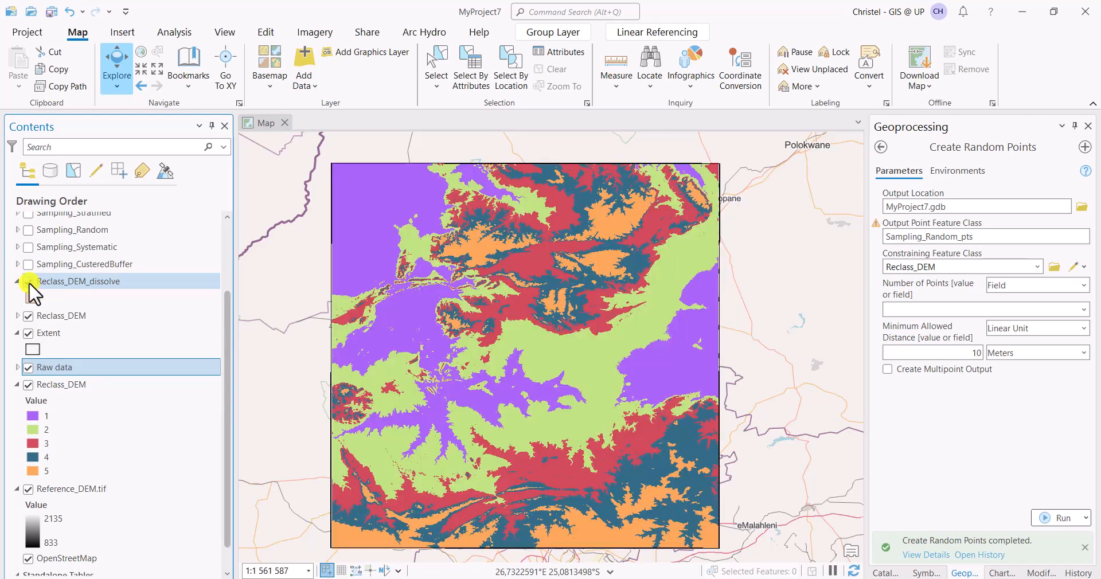
{"action": "left_click", "coordinate": [27, 281]}
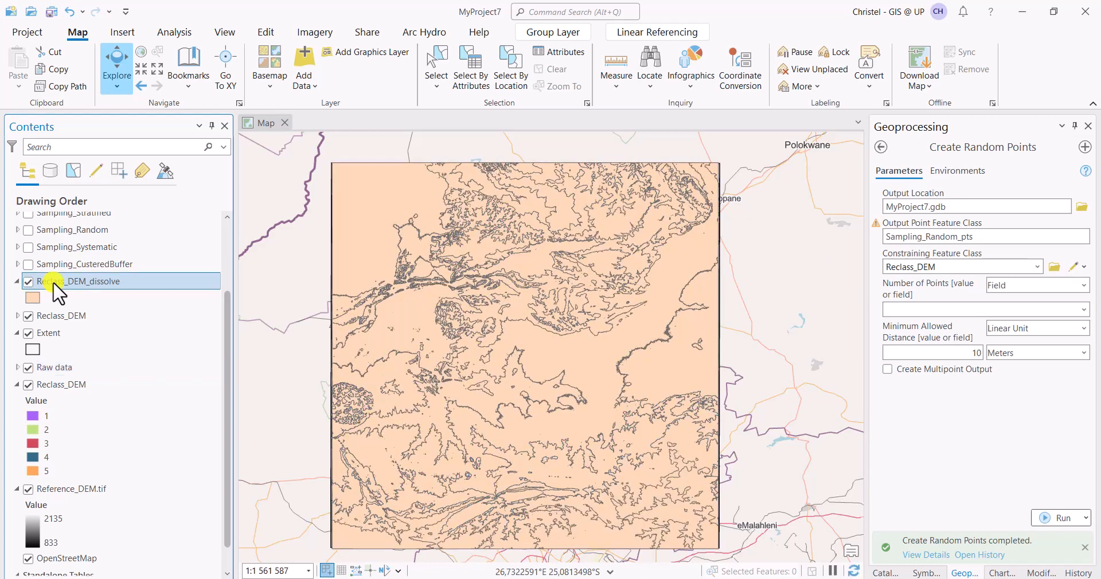
{"action": "right_click", "coordinate": [73, 281]}
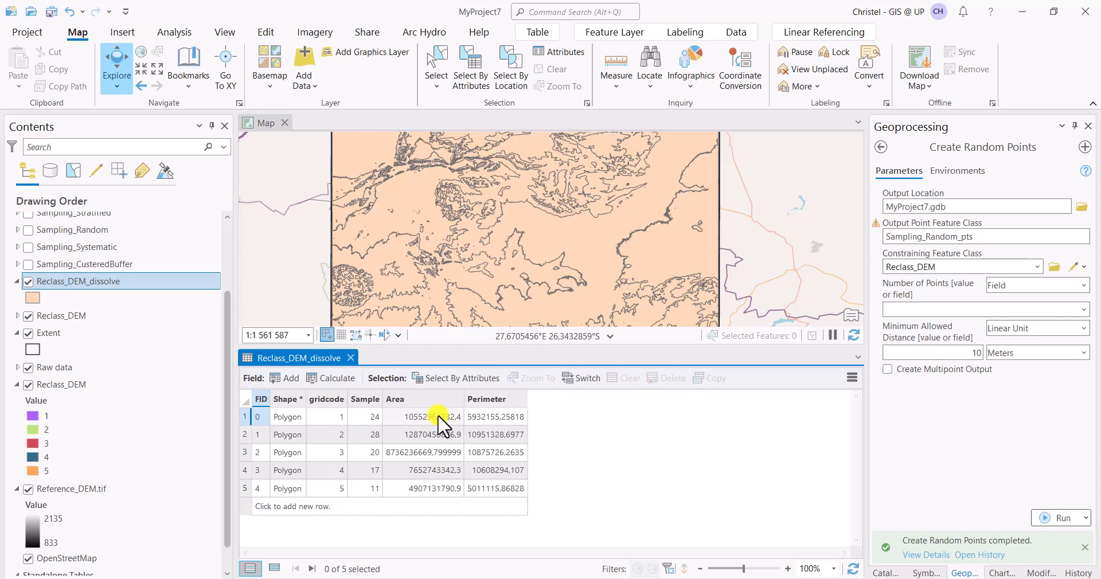
{"action": "mouse_move", "coordinate": [502, 499]}
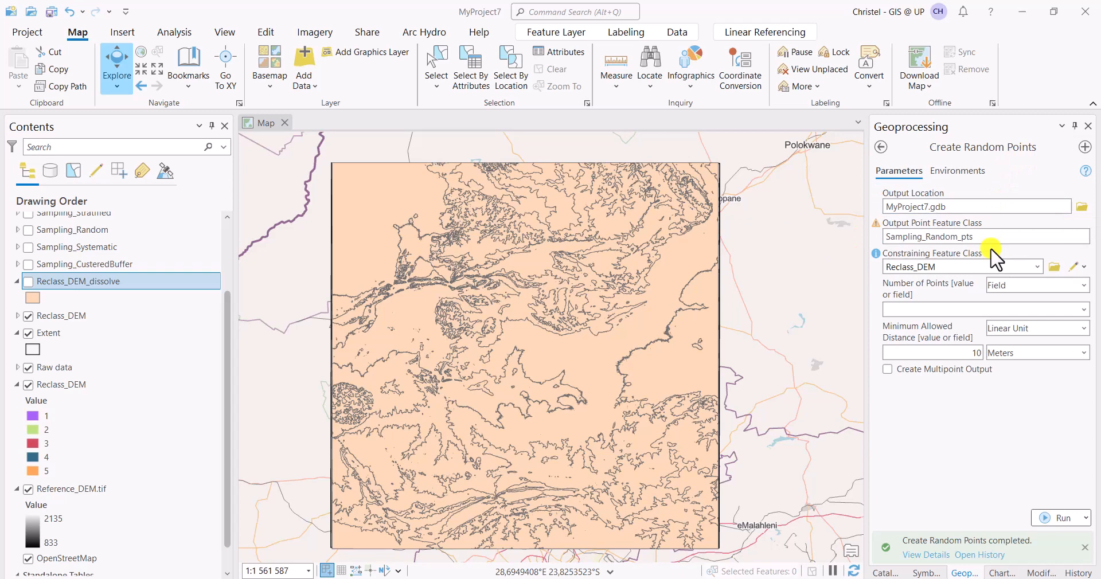
- Name the output point feature class Sampling_Stratified_Random
{"action": "left_click", "coordinate": [983, 236]}
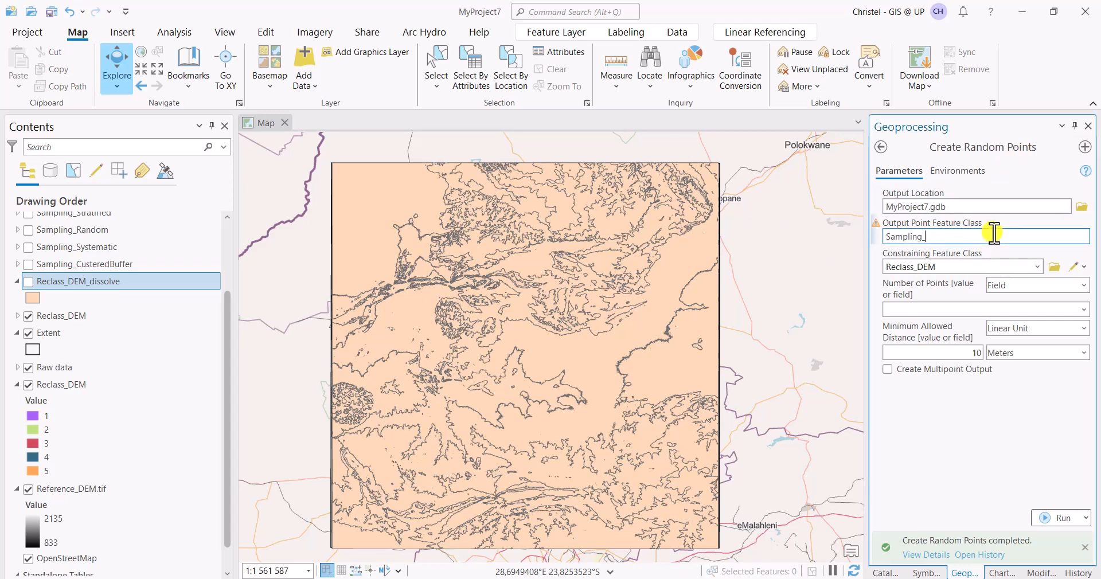
{"action": "type", "text": "Stra"}
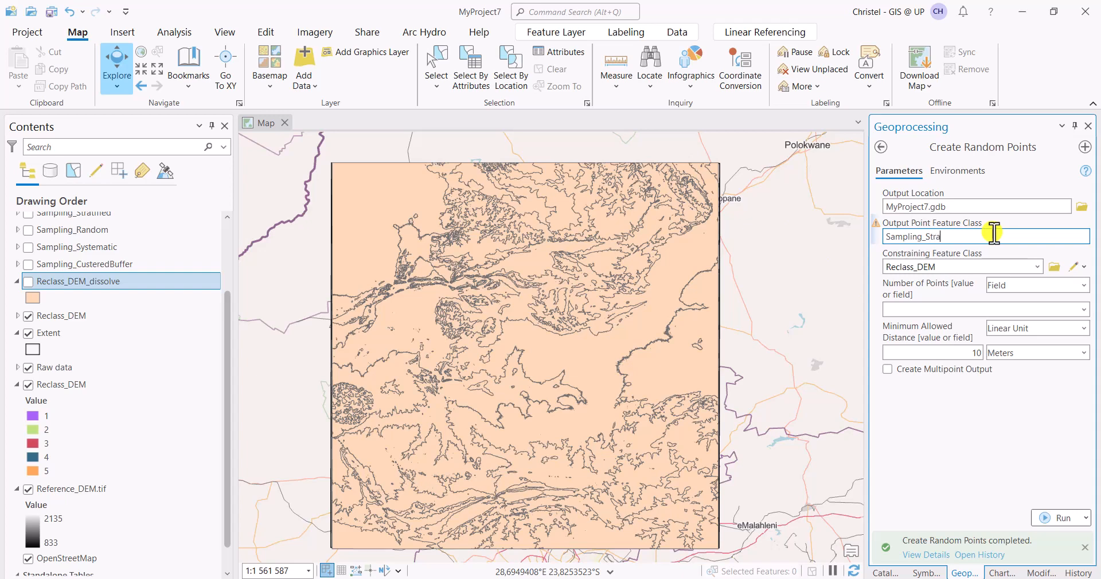
{"action": "type", "text": "tified_R"}
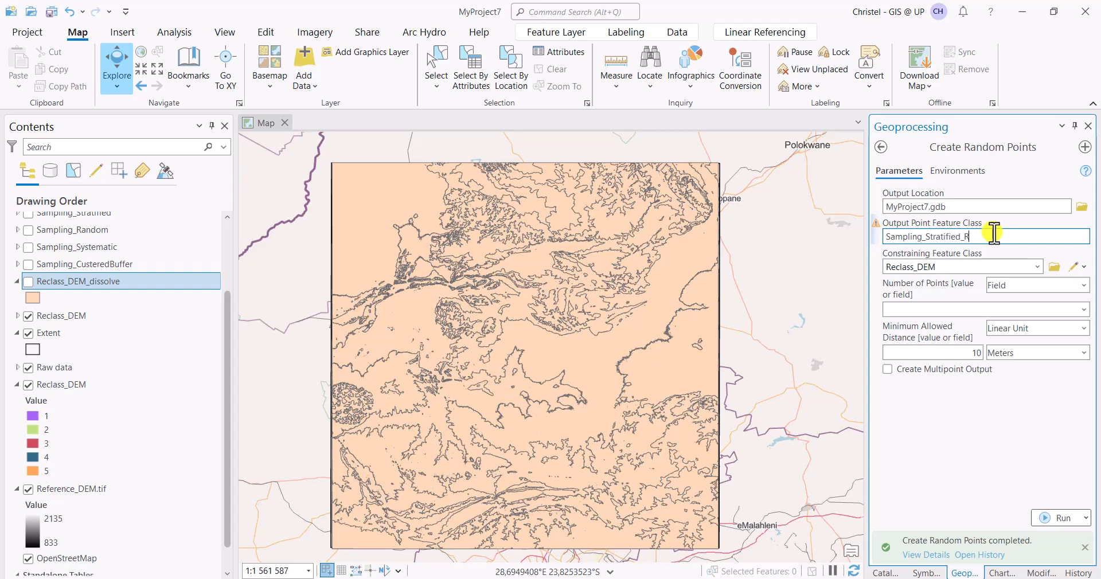
{"action": "type", "text": "andom"}
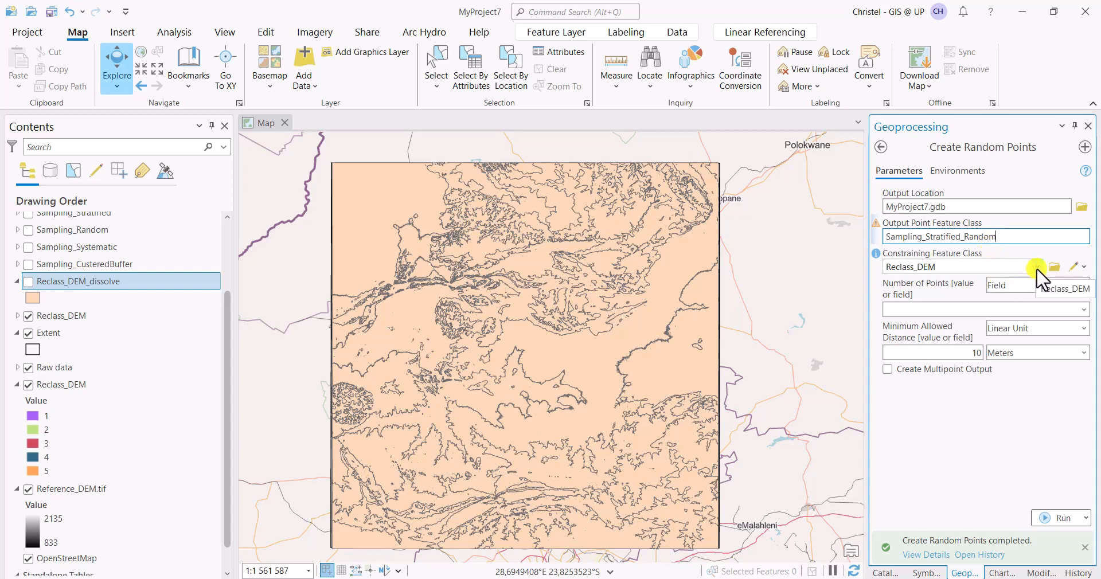
- Constrain the random points to the Reclass_DEM_dissolve polygons
{"action": "left_click", "coordinate": [1037, 267]}
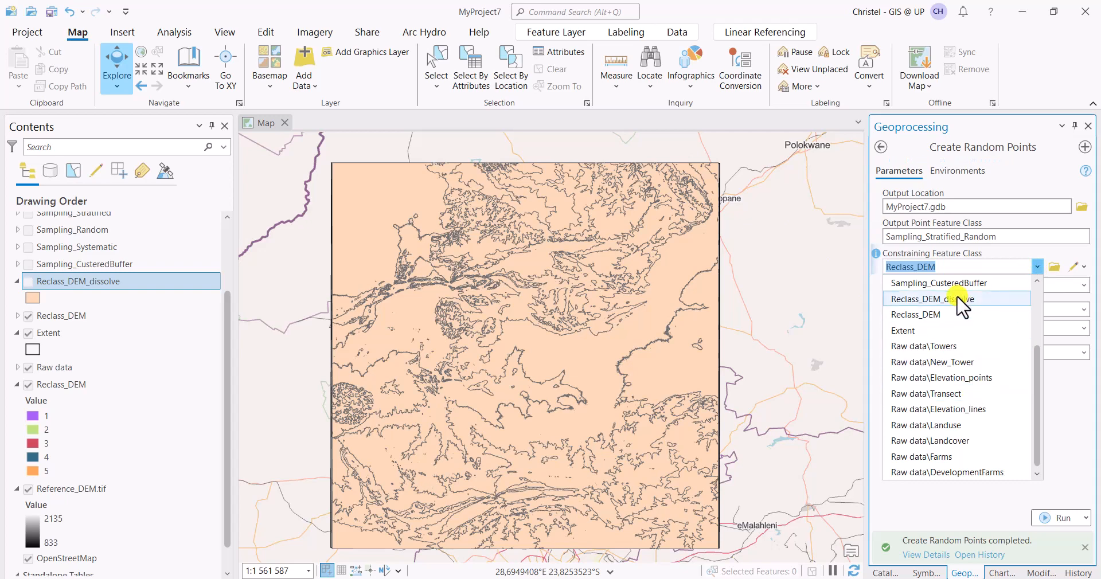
{"action": "left_click", "coordinate": [931, 298]}
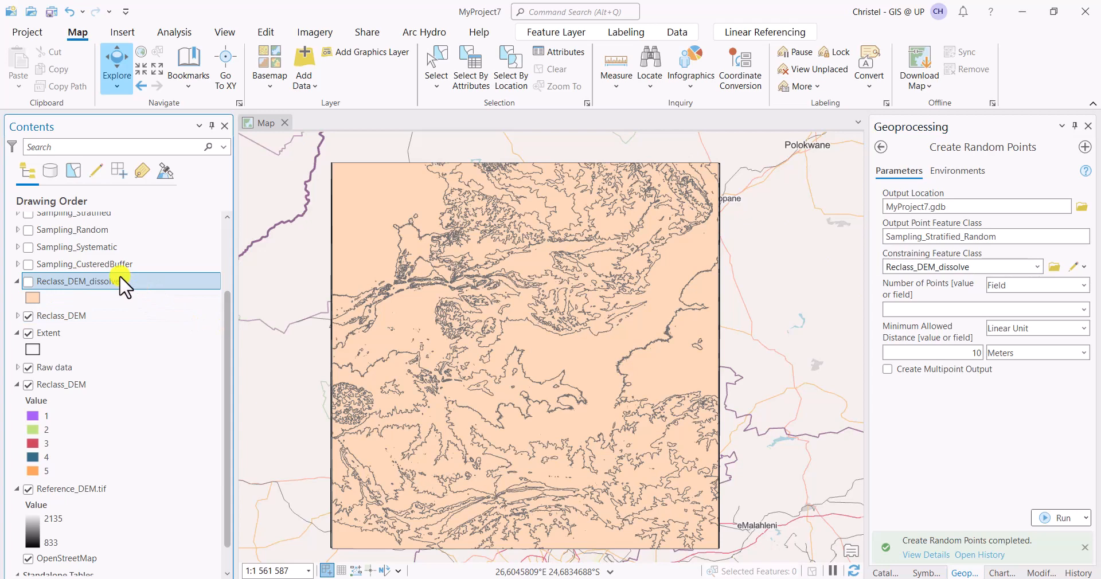
{"action": "right_click", "coordinate": [73, 281]}
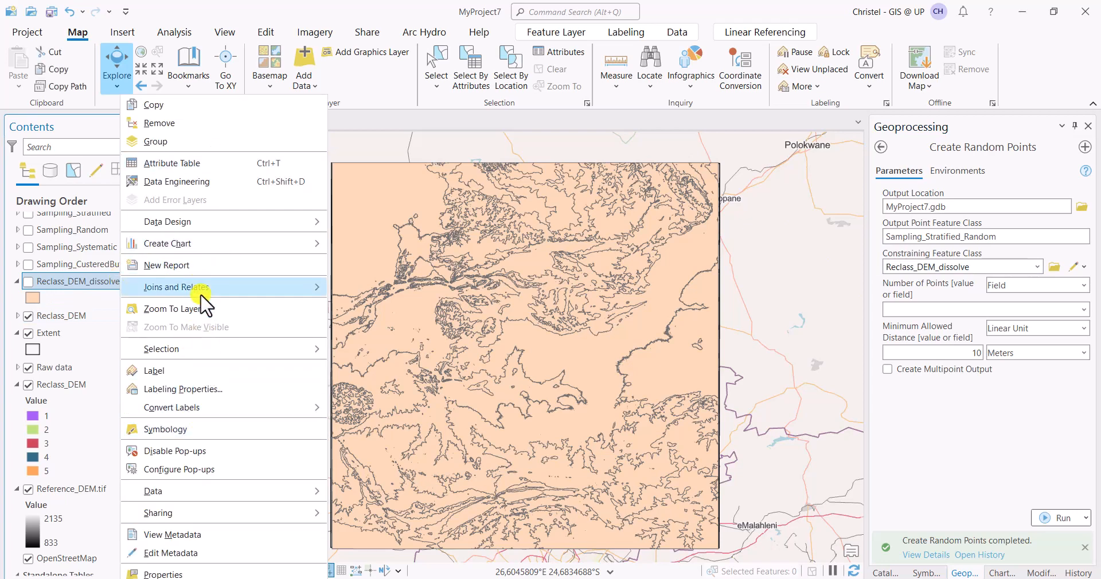
{"action": "mouse_move", "coordinate": [172, 163]}
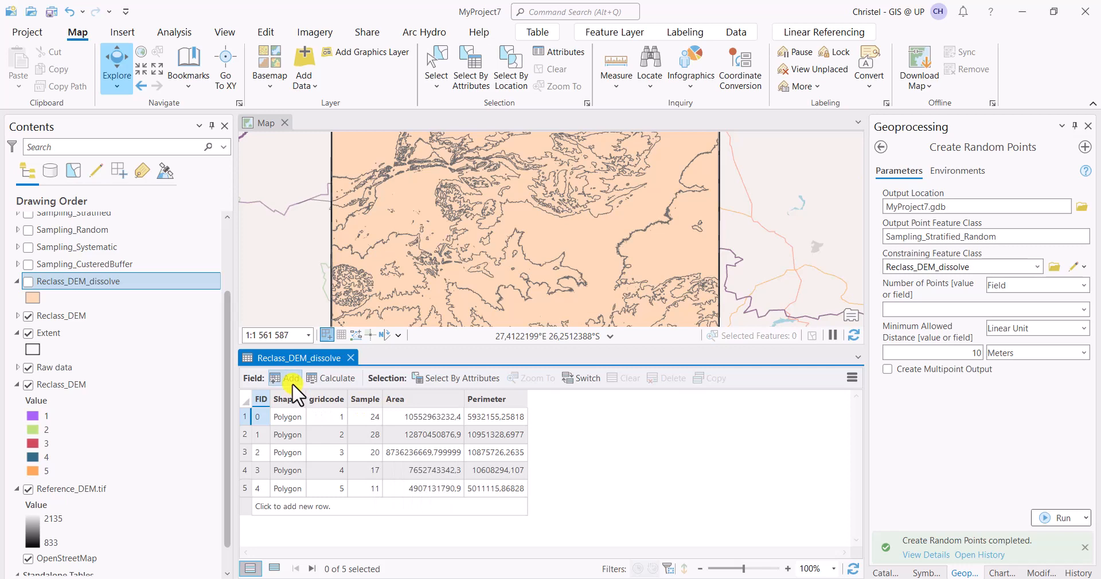
{"action": "mouse_move", "coordinate": [359, 498]}
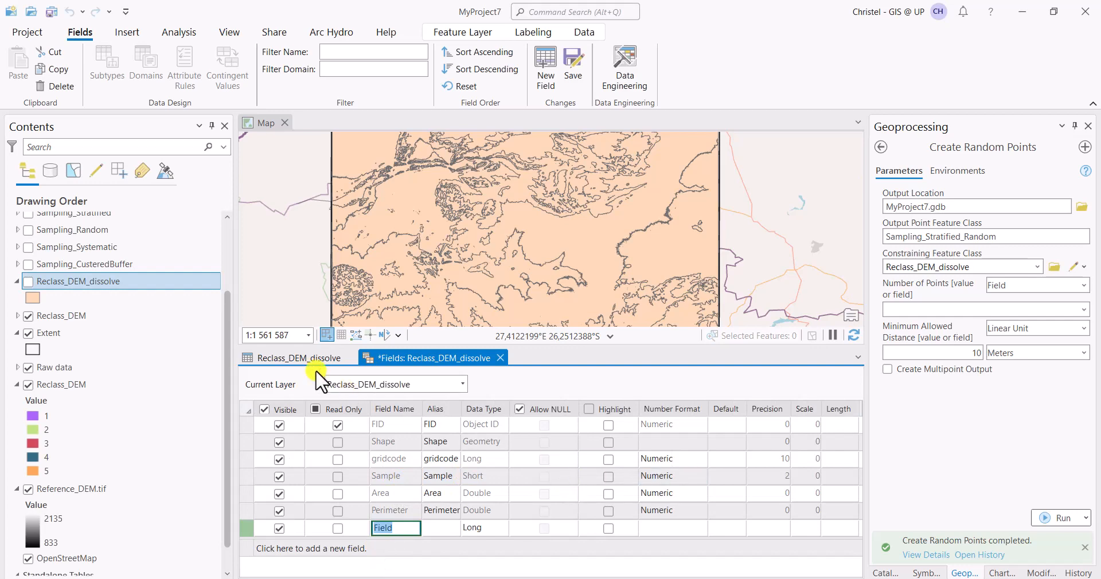
- Inspect the Sample and Area columns of the Reclass_DEM_dissolve table
{"action": "left_click", "coordinate": [298, 358]}
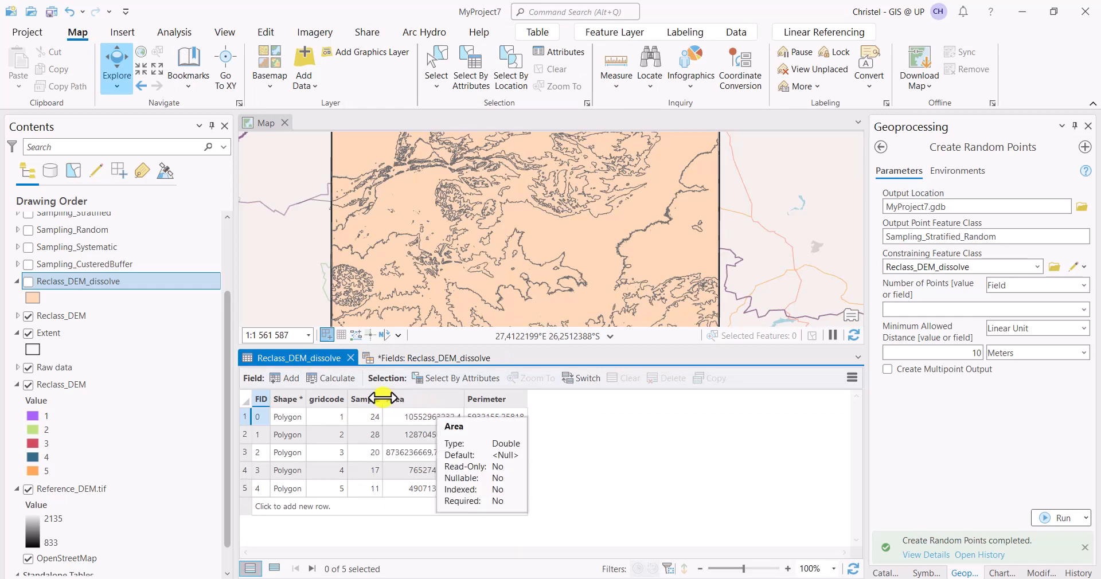
{"action": "mouse_move", "coordinate": [366, 399]}
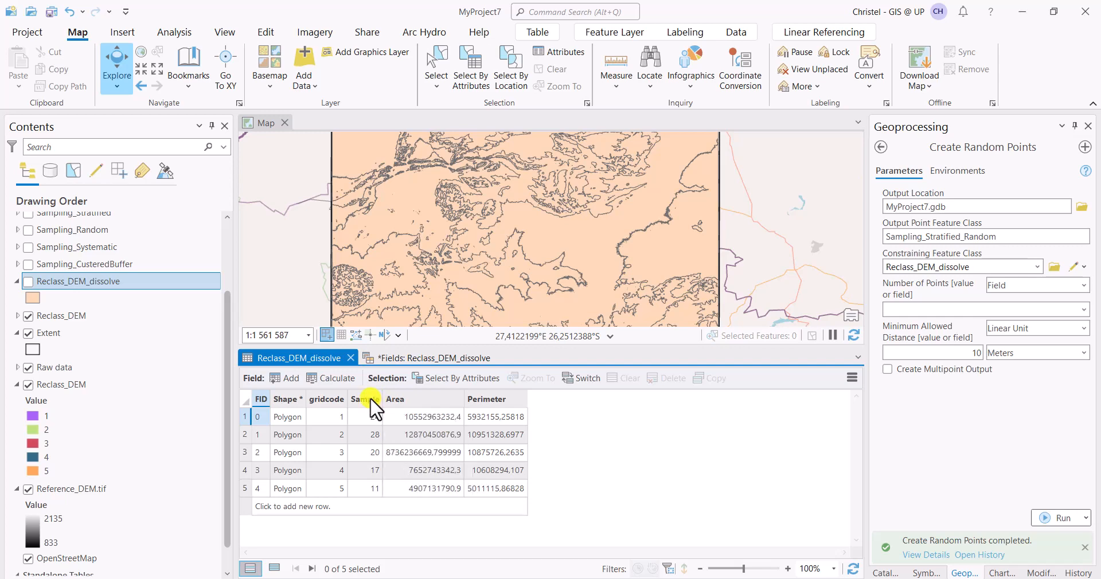
{"action": "right_click", "coordinate": [368, 399]}
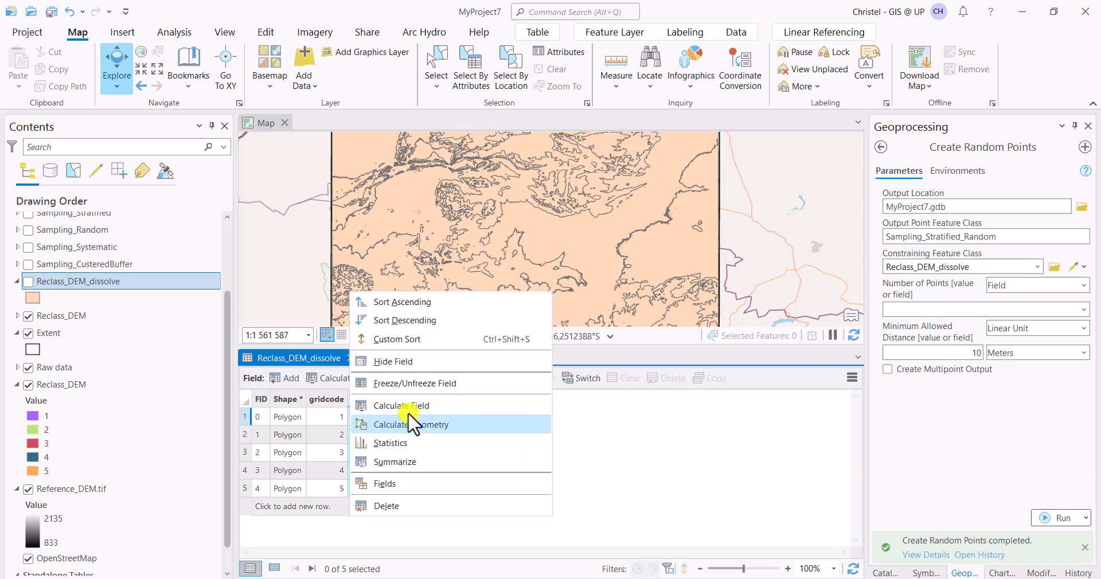
{"action": "left_click", "coordinate": [410, 424]}
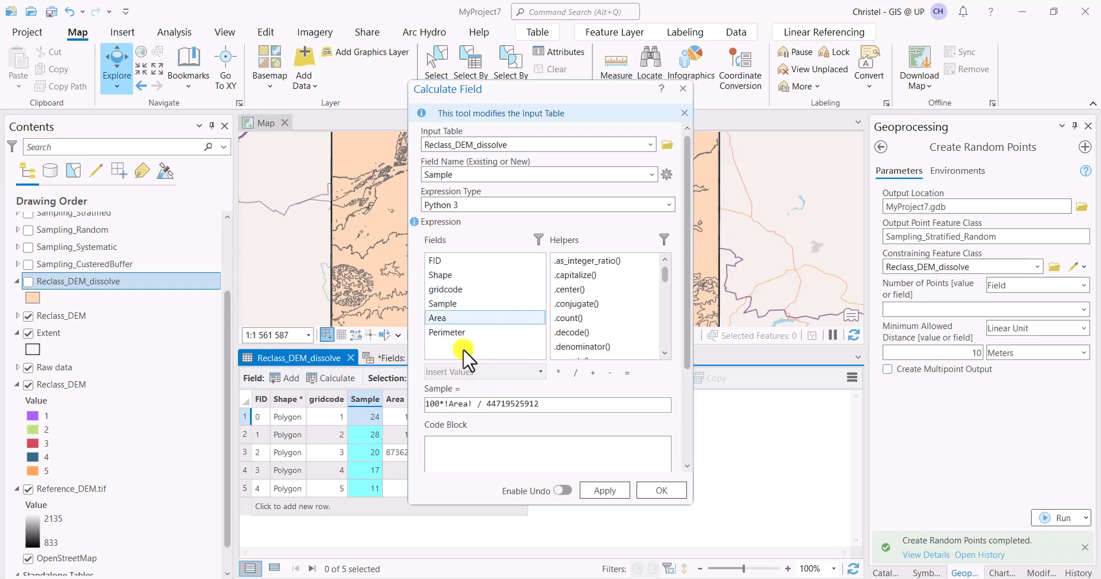
{"action": "mouse_move", "coordinate": [486, 403]}
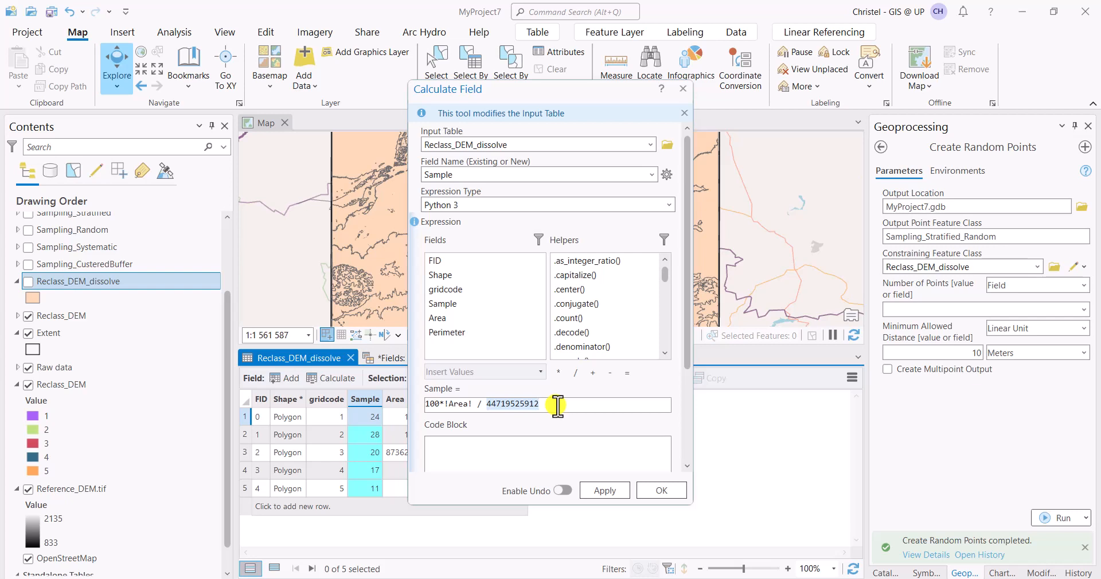
{"action": "mouse_move", "coordinate": [515, 389]}
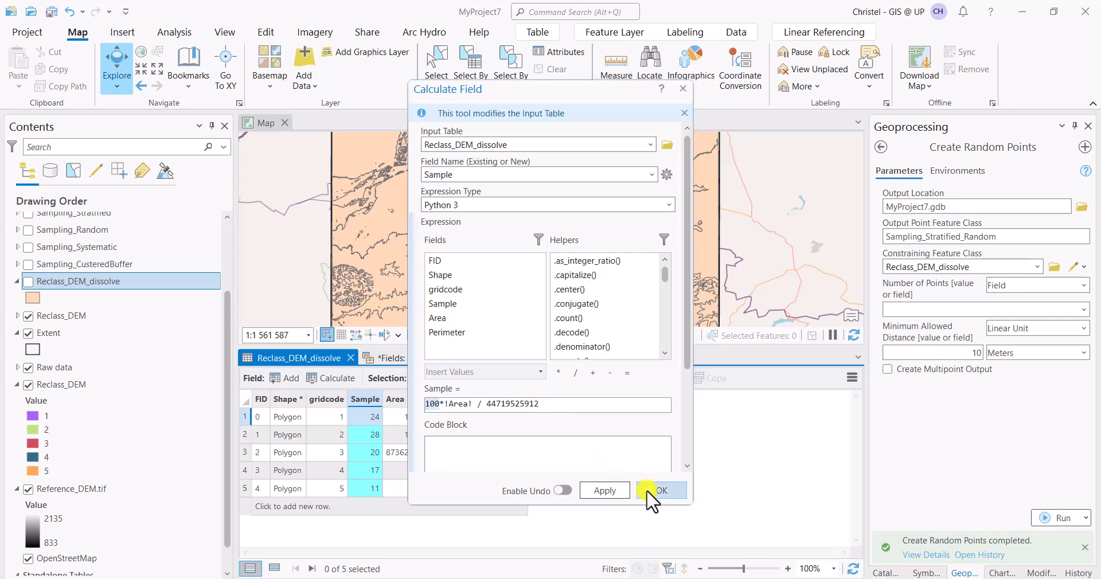
{"action": "left_click", "coordinate": [660, 490]}
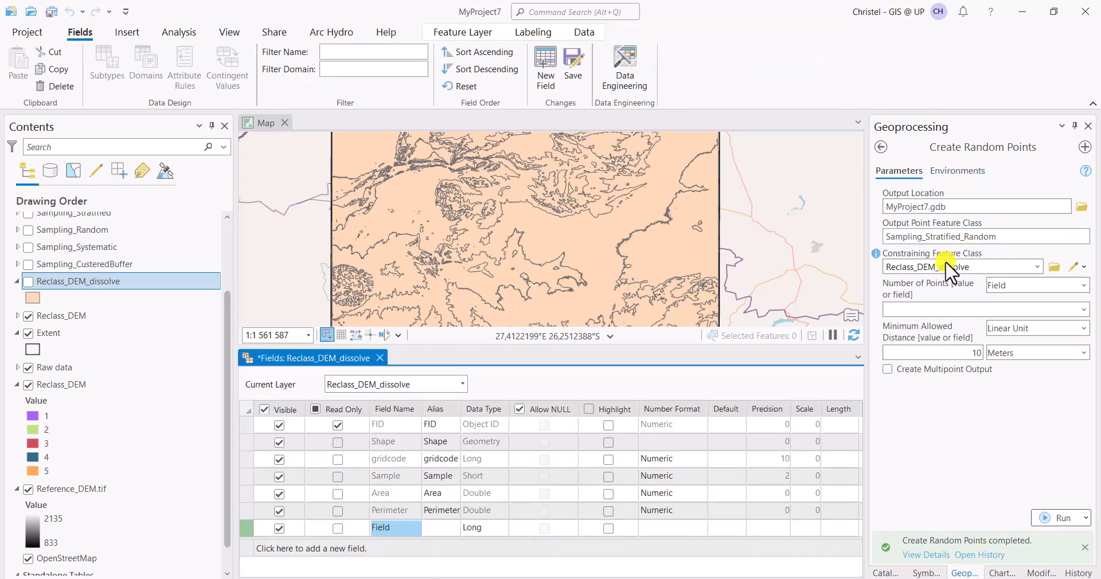
- Switch Number of Points from a fixed count to taking it from a field
{"action": "left_click", "coordinate": [1036, 266]}
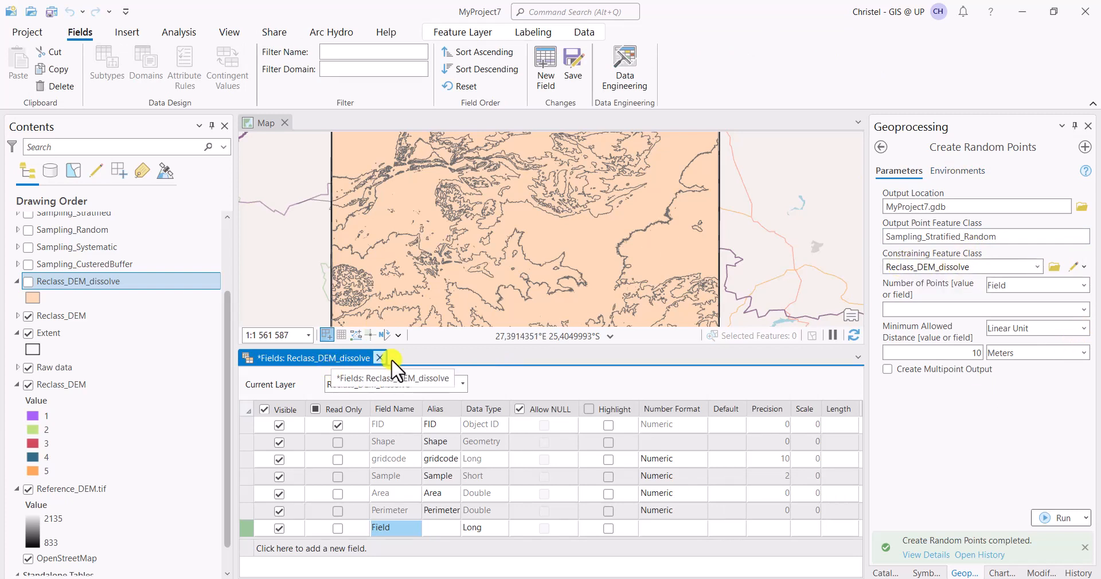
{"action": "left_click", "coordinate": [379, 358]}
{"action": "type", "text": "100"}
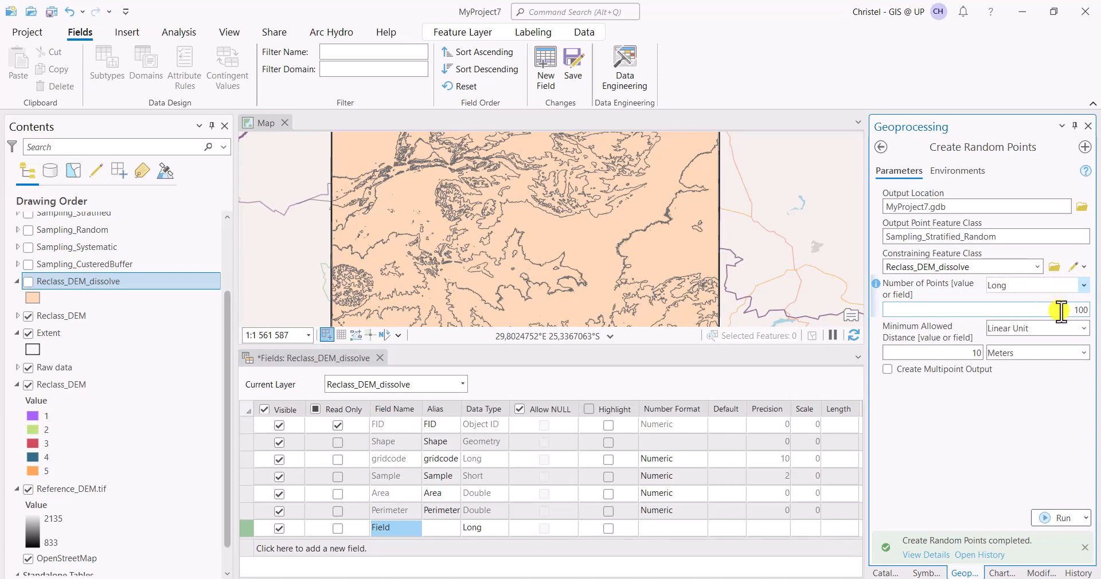
{"action": "mouse_move", "coordinate": [1014, 302]}
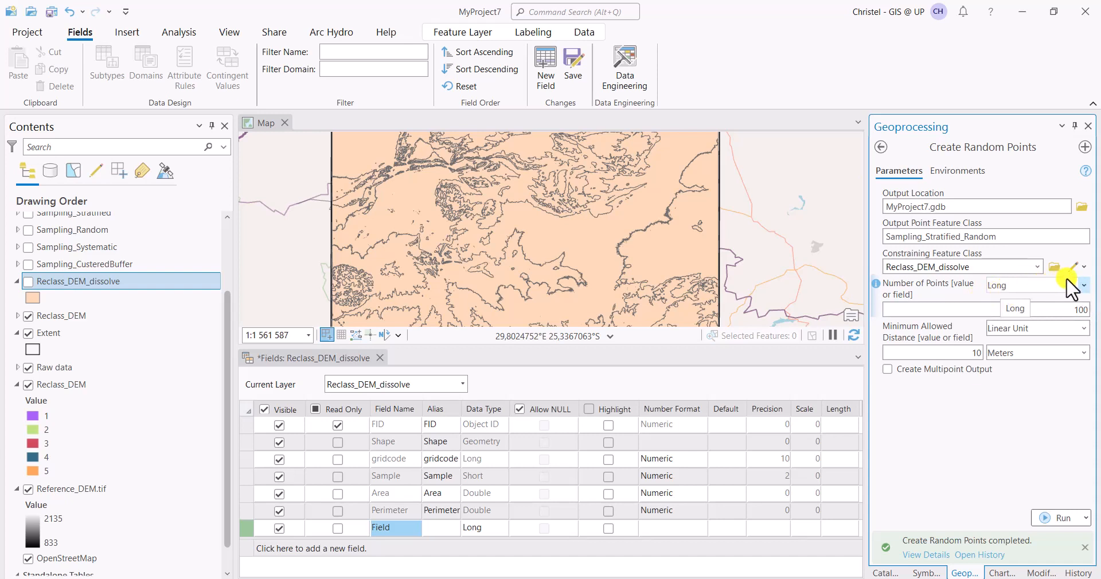
{"action": "left_click", "coordinate": [1084, 286]}
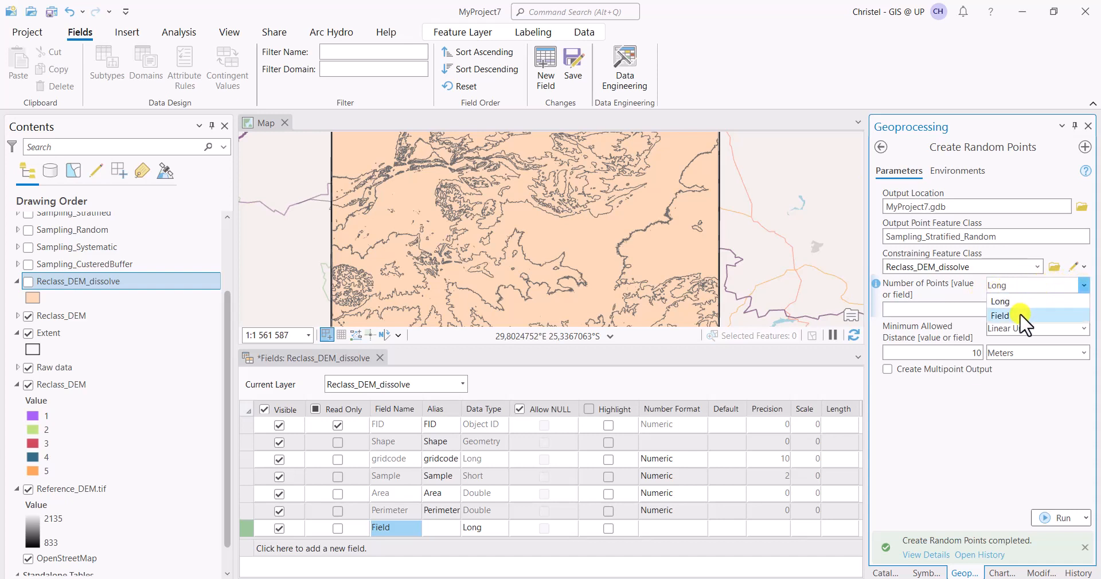
{"action": "left_click", "coordinate": [1000, 315]}
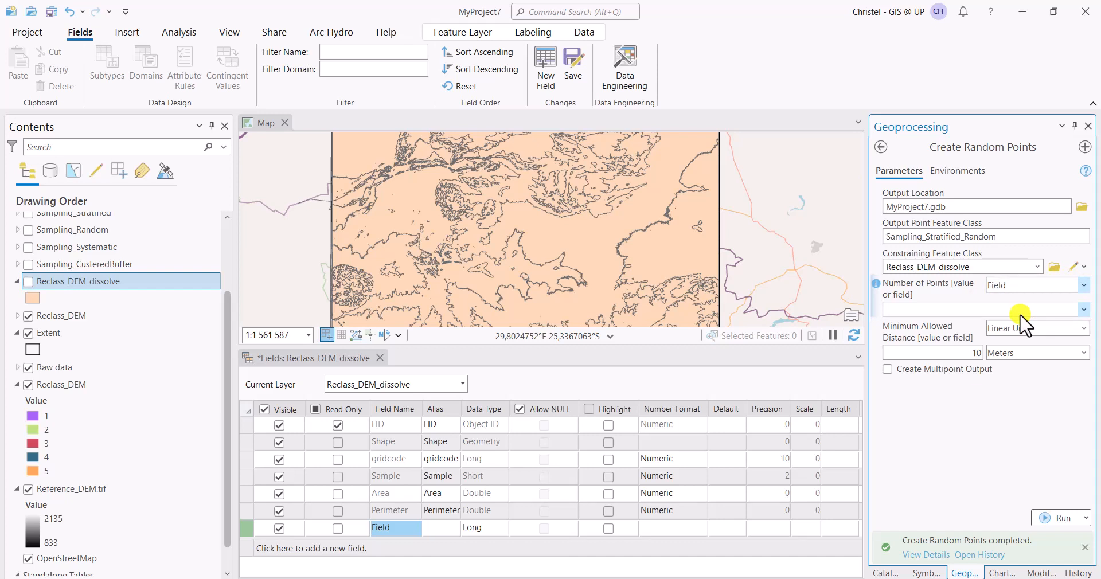
{"action": "mouse_move", "coordinate": [1026, 320]}
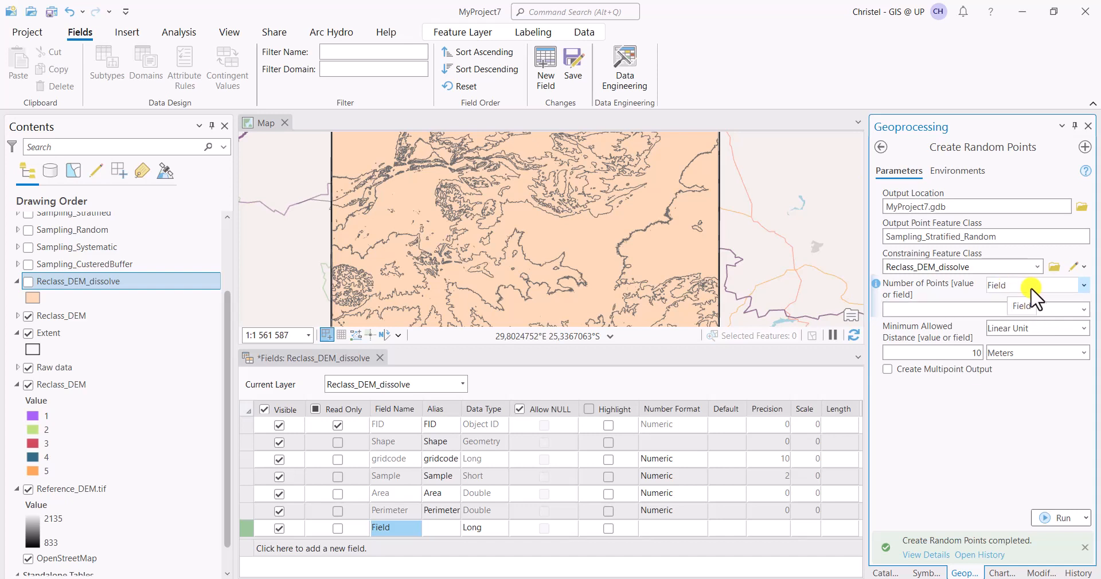
- Choose Sample as the field supplying the point count per class
{"action": "left_click", "coordinate": [1084, 309]}
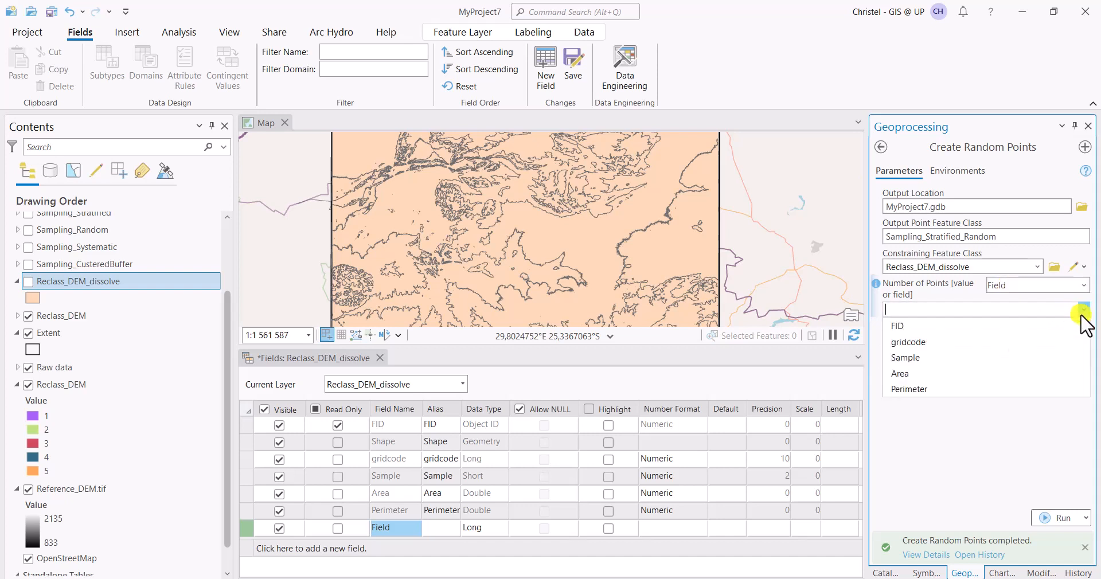
{"action": "left_click", "coordinate": [899, 372]}
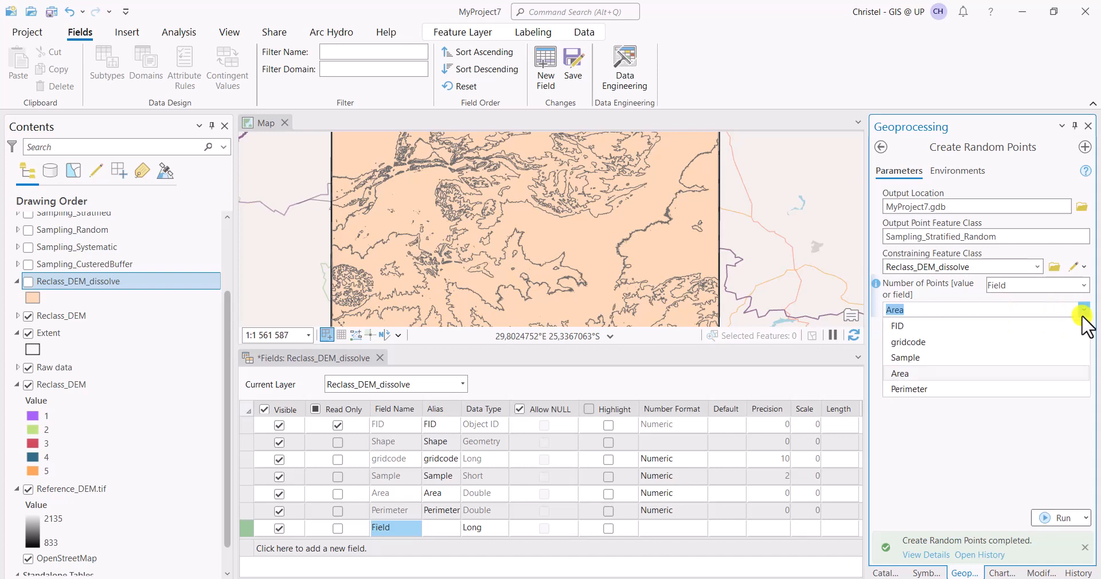
{"action": "left_click", "coordinate": [905, 357]}
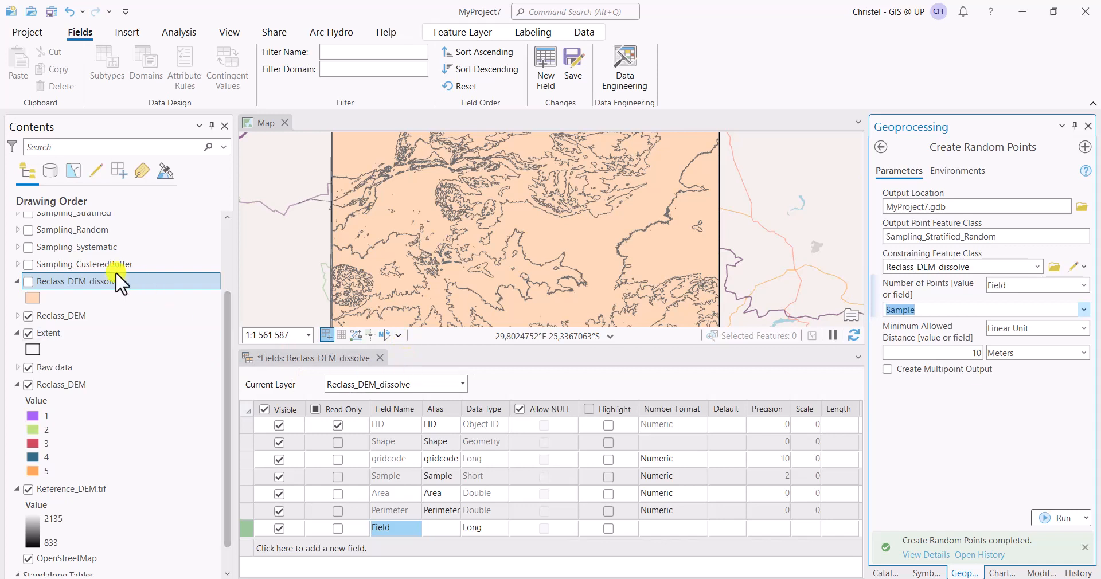
- Reopen the Reclass_DEM_dissolve attribute table showing Sample counts 24, 5, 20, 17, 11
{"action": "right_click", "coordinate": [69, 281]}
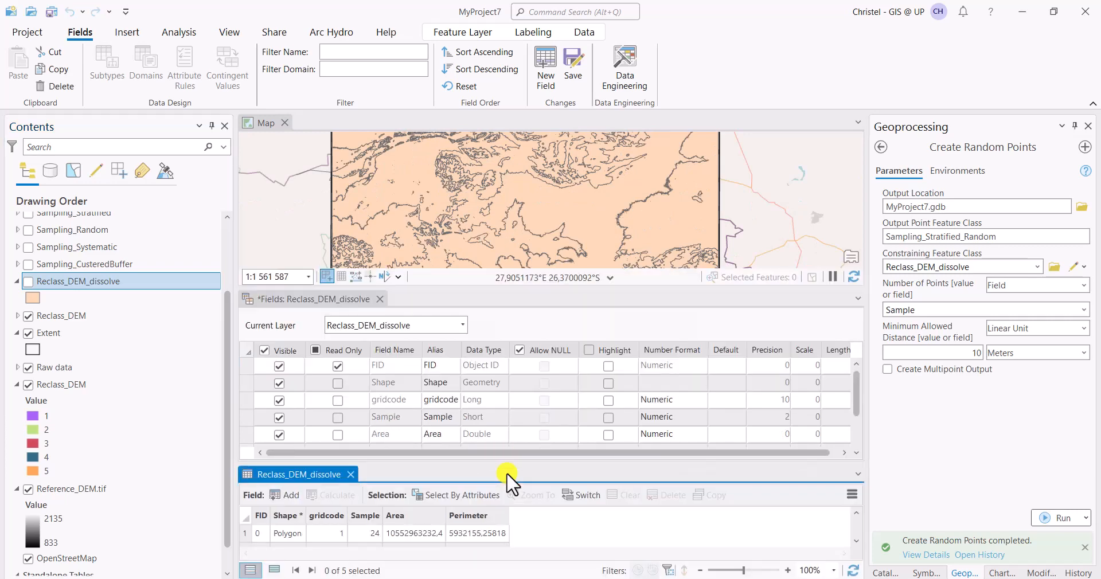
{"action": "left_click", "coordinate": [77, 32]}
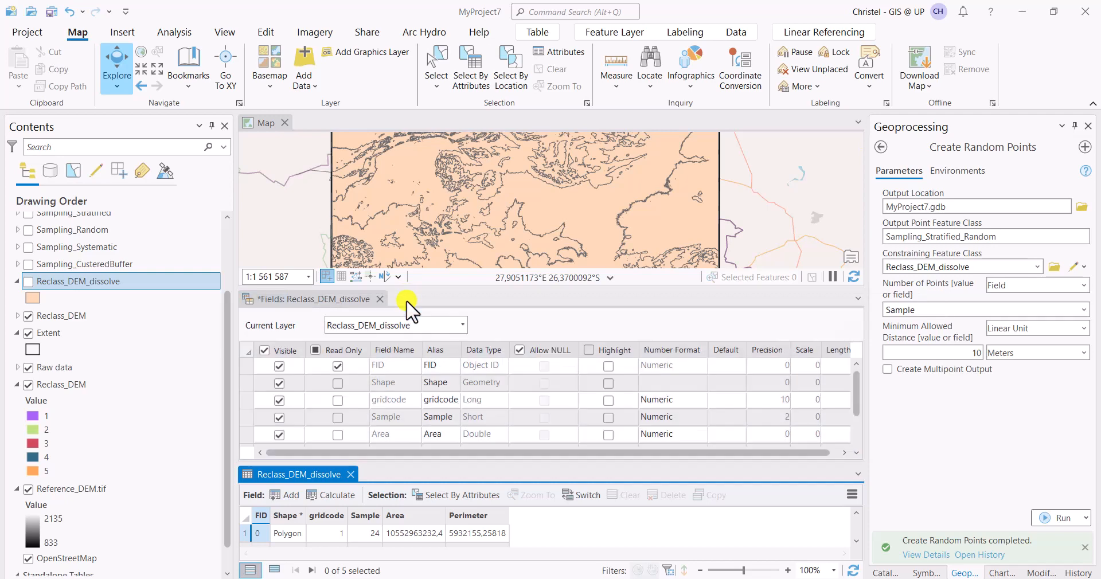
{"action": "left_click", "coordinate": [443, 358]}
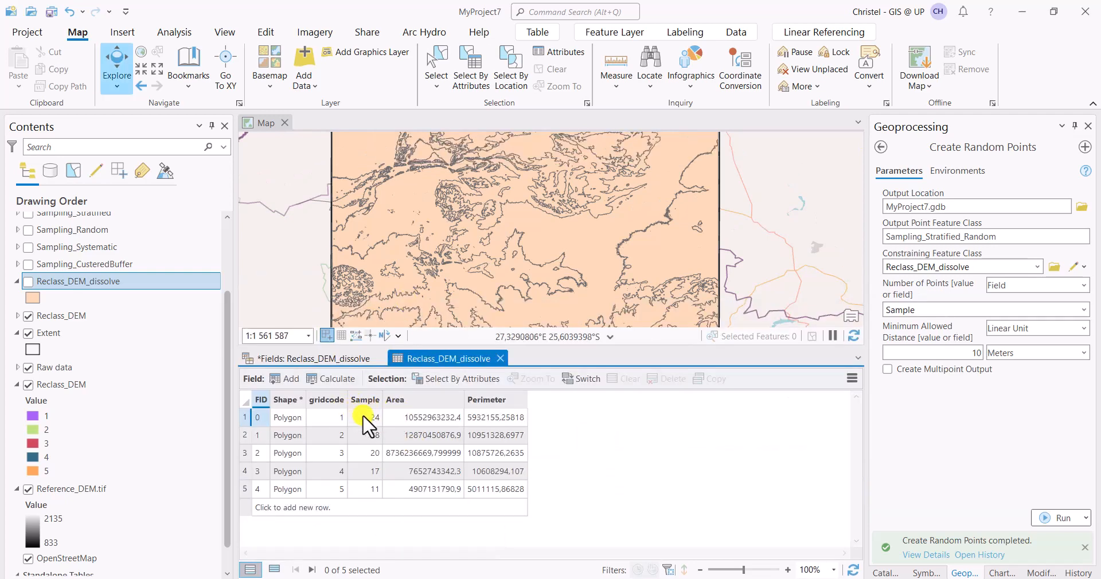